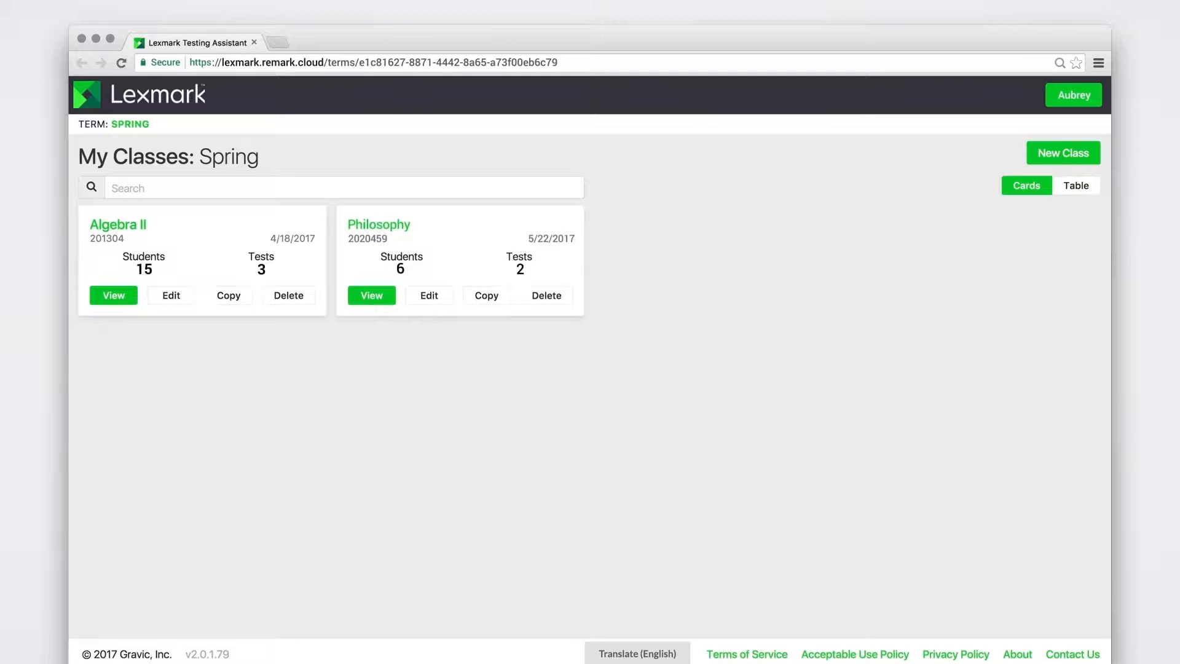
{"action": "mouse_move", "coordinate": [113, 295]}
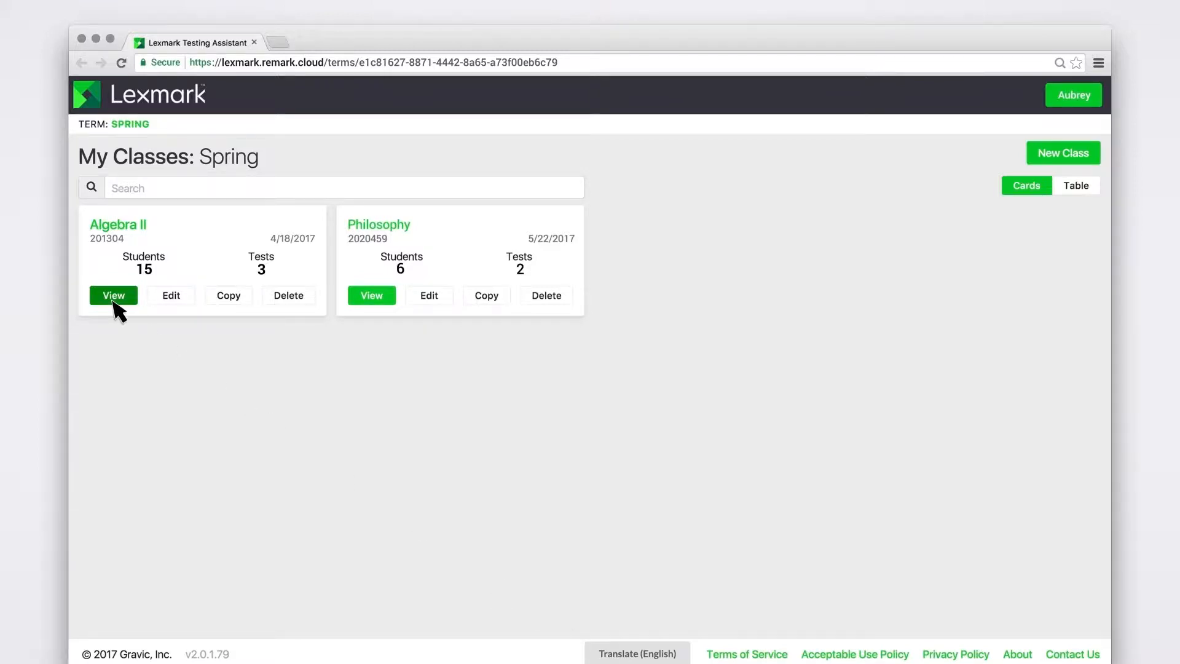
Open the Algebra II class and begin a new test.
{"action": "left_click", "coordinate": [113, 295]}
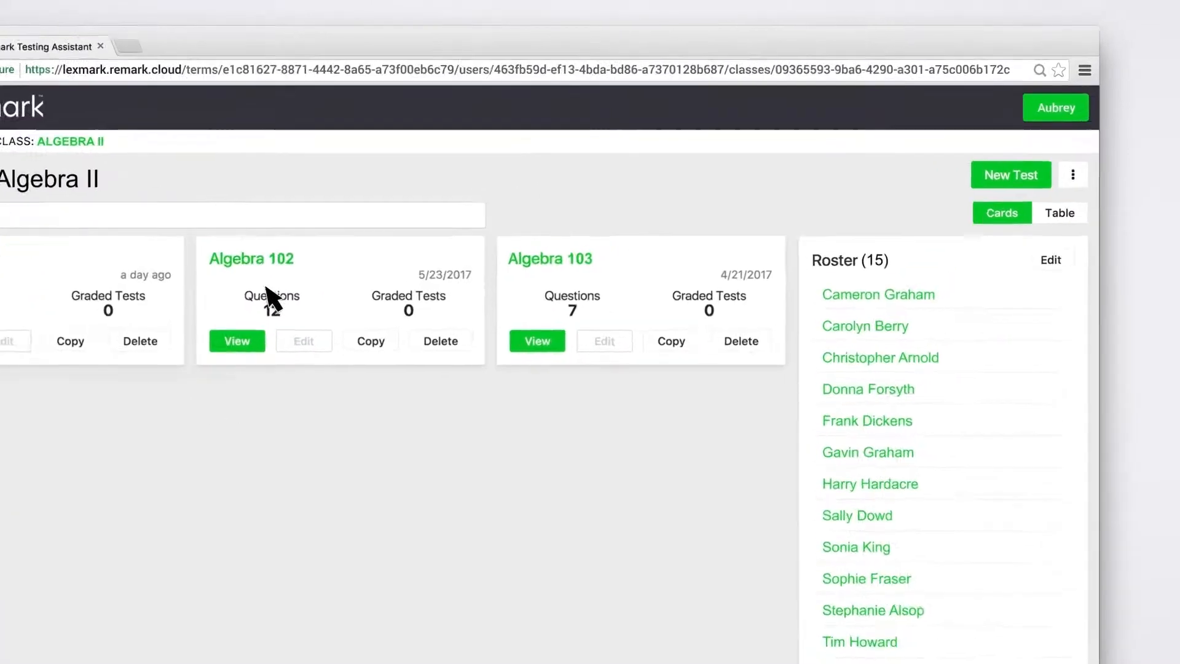
{"action": "left_click", "coordinate": [1011, 175]}
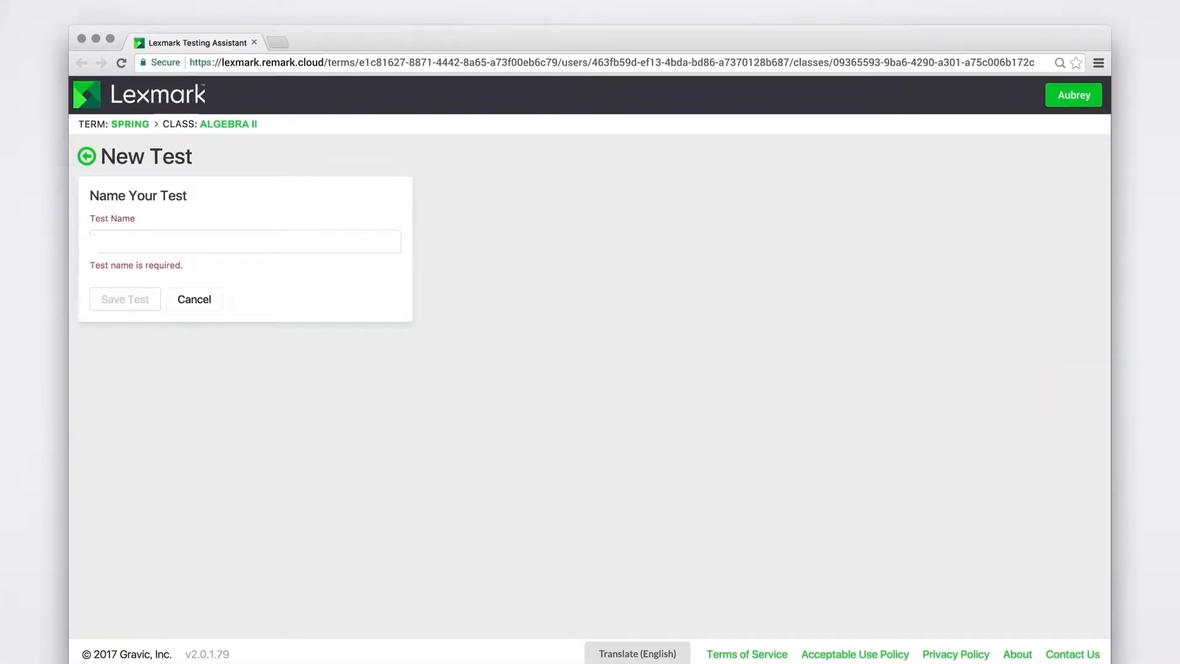
Name the new test 'Algebra 104' and save it.
{"action": "type", "text": "Algebra 104"}
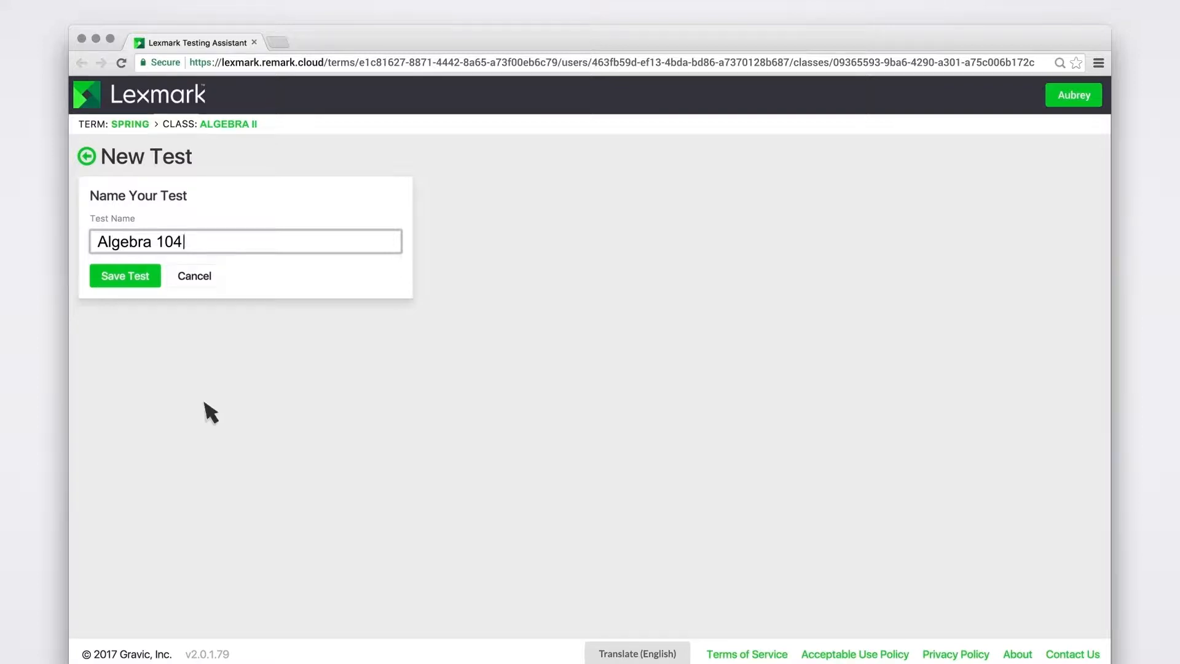
{"action": "left_click", "coordinate": [124, 275]}
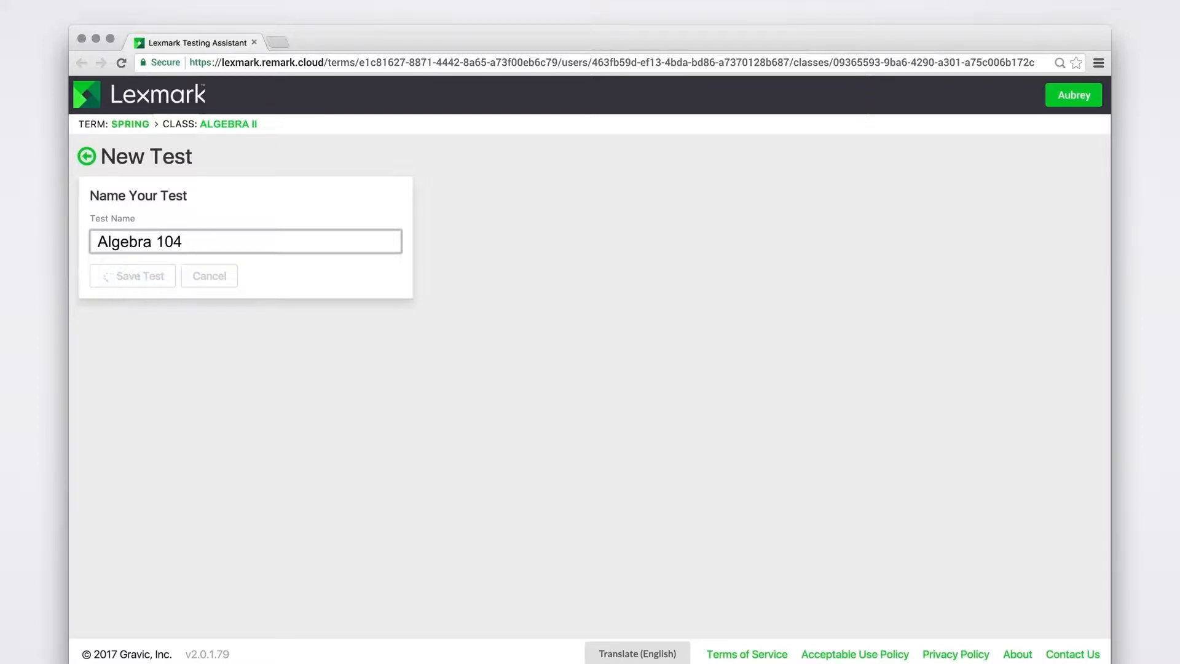
{"action": "left_click", "coordinate": [133, 276]}
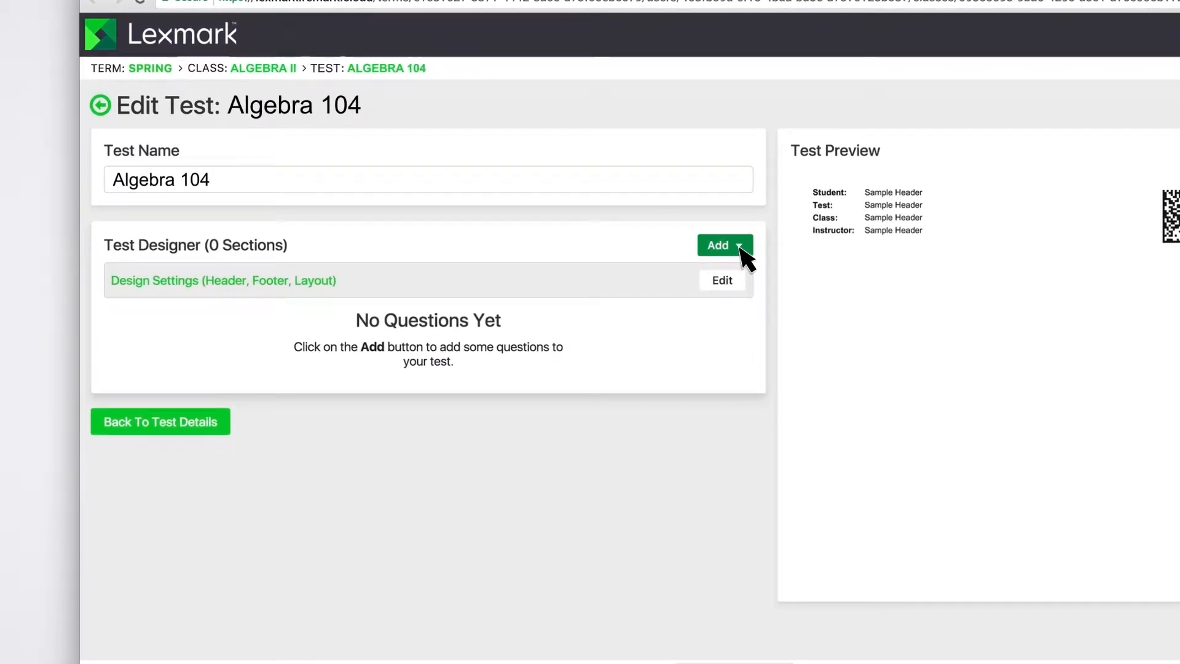
Add and save a multiple choice section of 10 questions with 4 answer choices.
{"action": "left_click", "coordinate": [718, 245]}
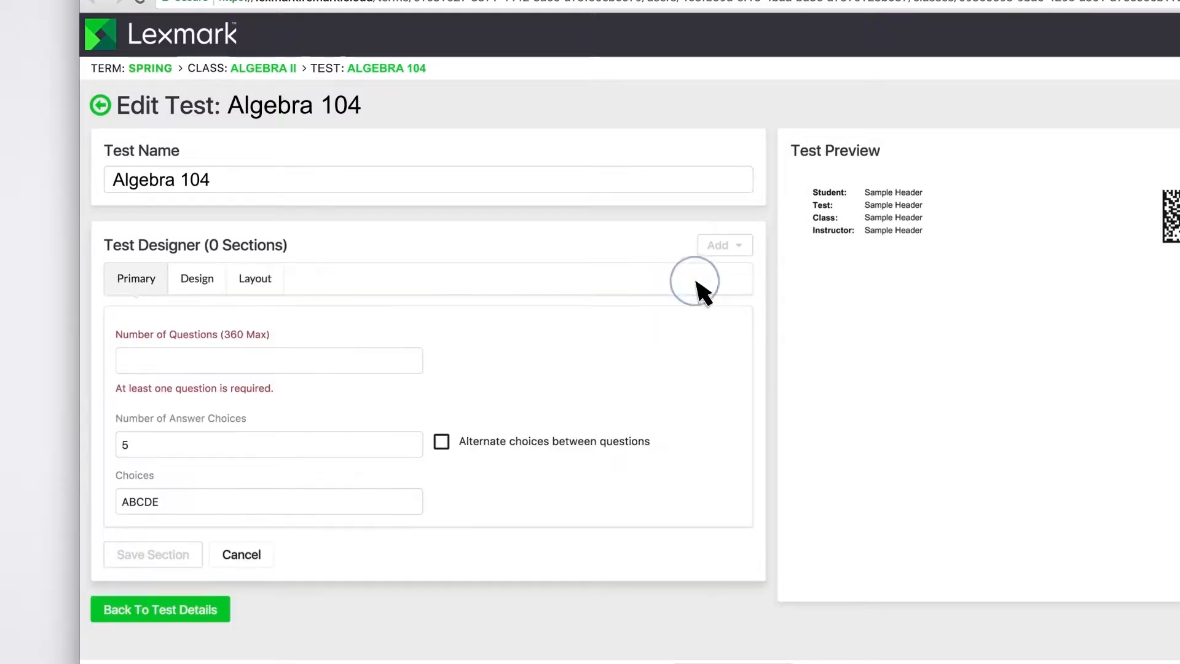
{"action": "left_click", "coordinate": [268, 359]}
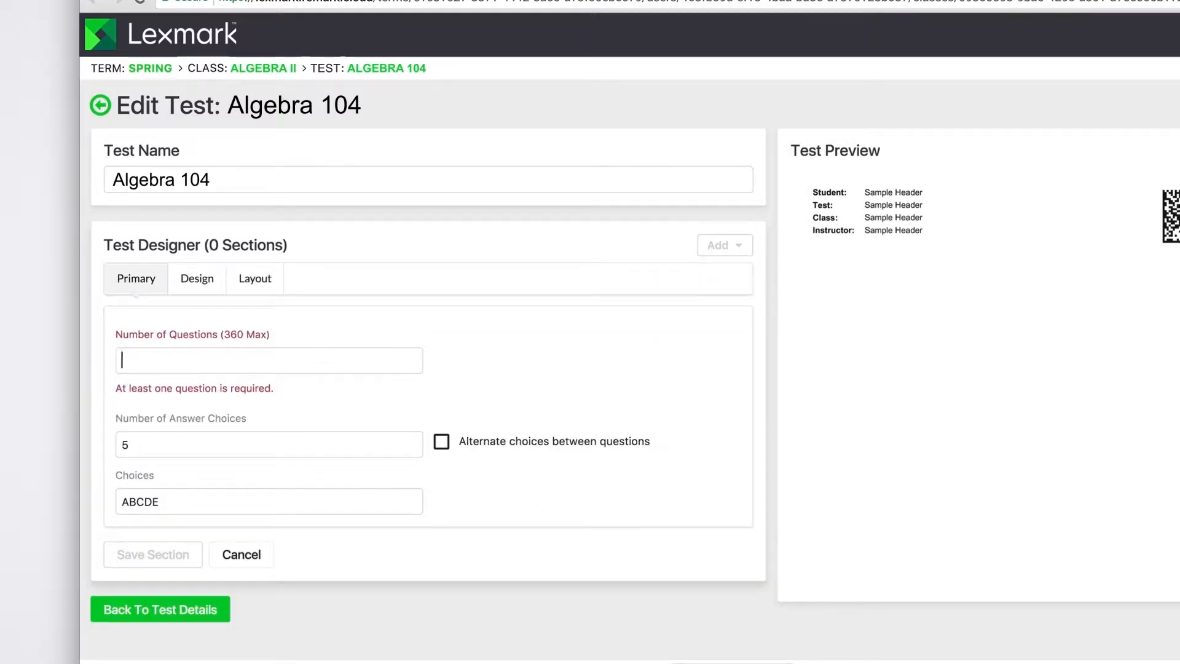
{"action": "type", "text": "10"}
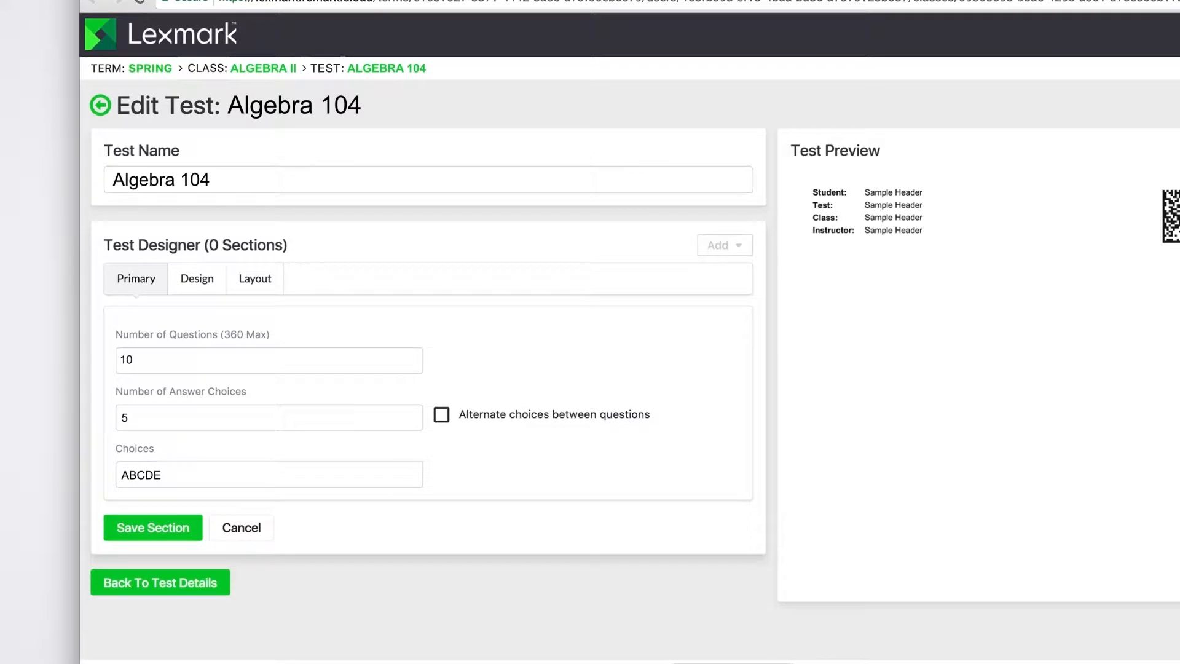
{"action": "mouse_move", "coordinate": [135, 419]}
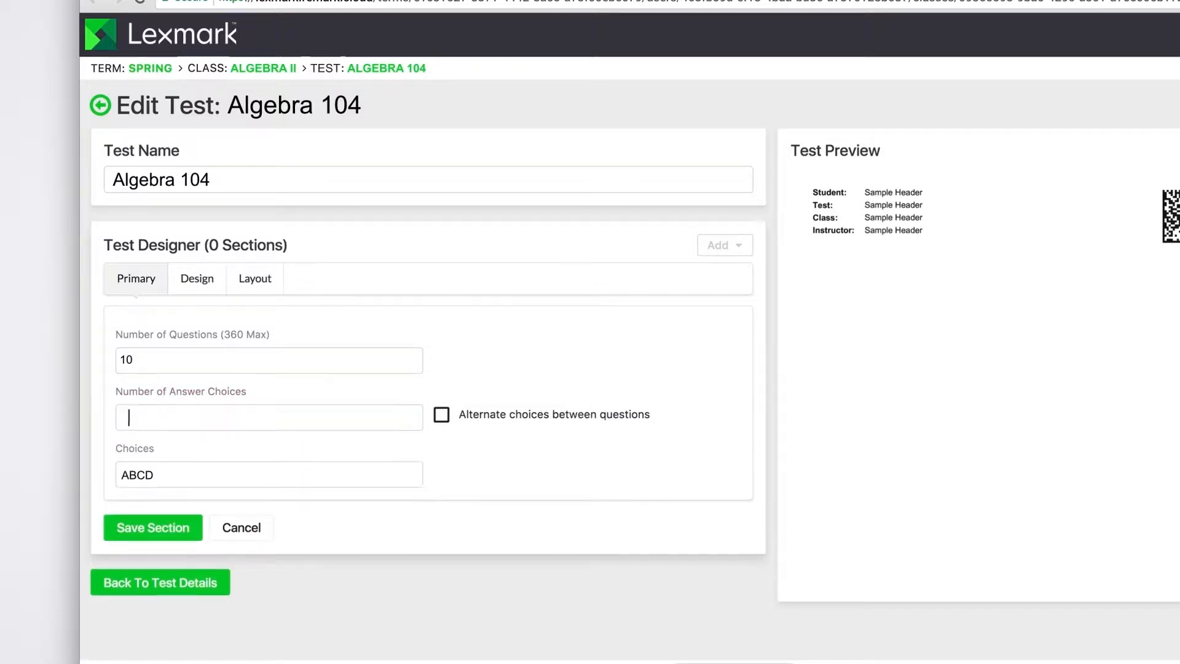
{"action": "type", "text": "4"}
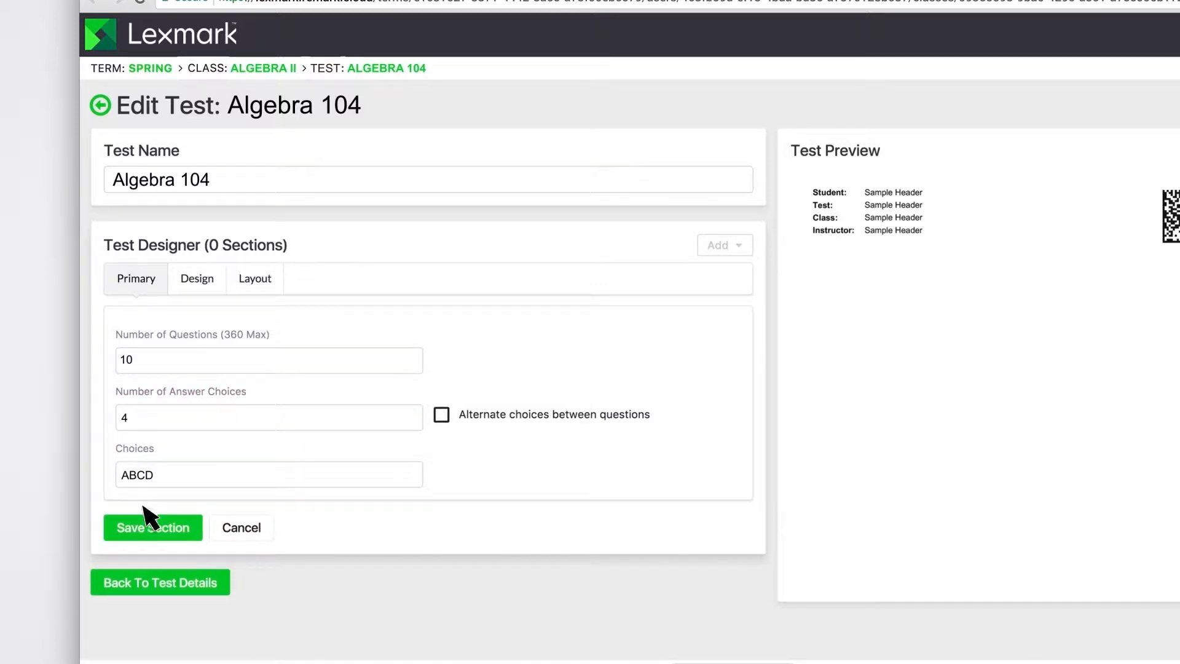
{"action": "left_click", "coordinate": [153, 527]}
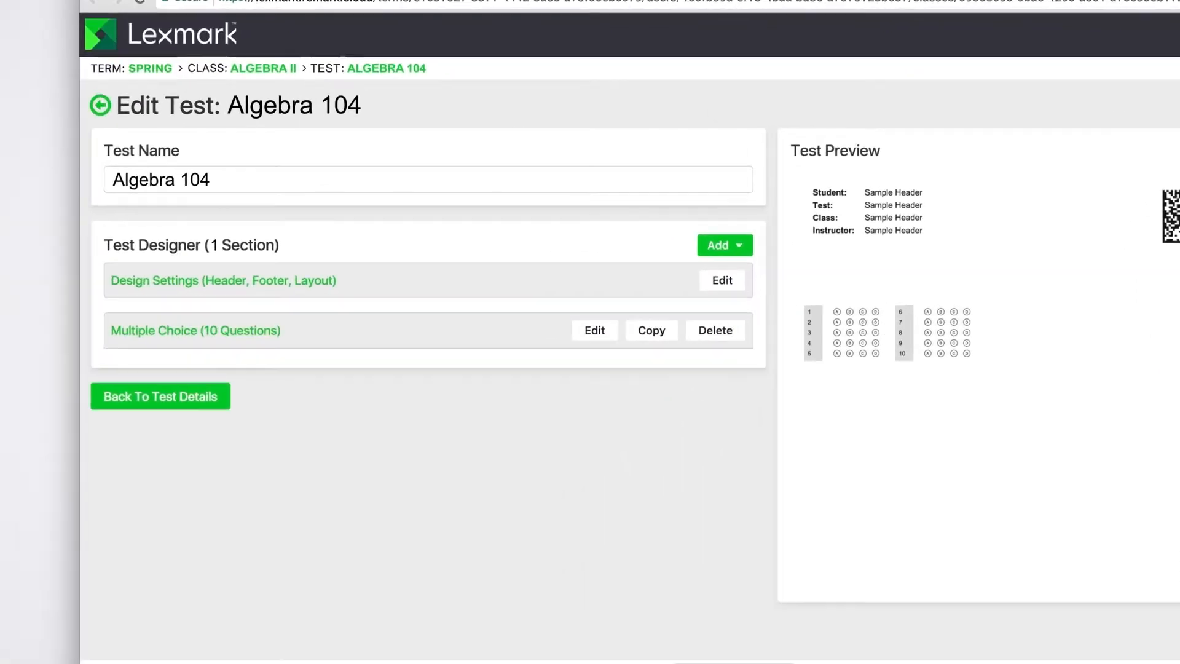
Add a Math section with 5-Digit Response answer length and vertical orientation.
{"action": "left_click", "coordinate": [723, 245]}
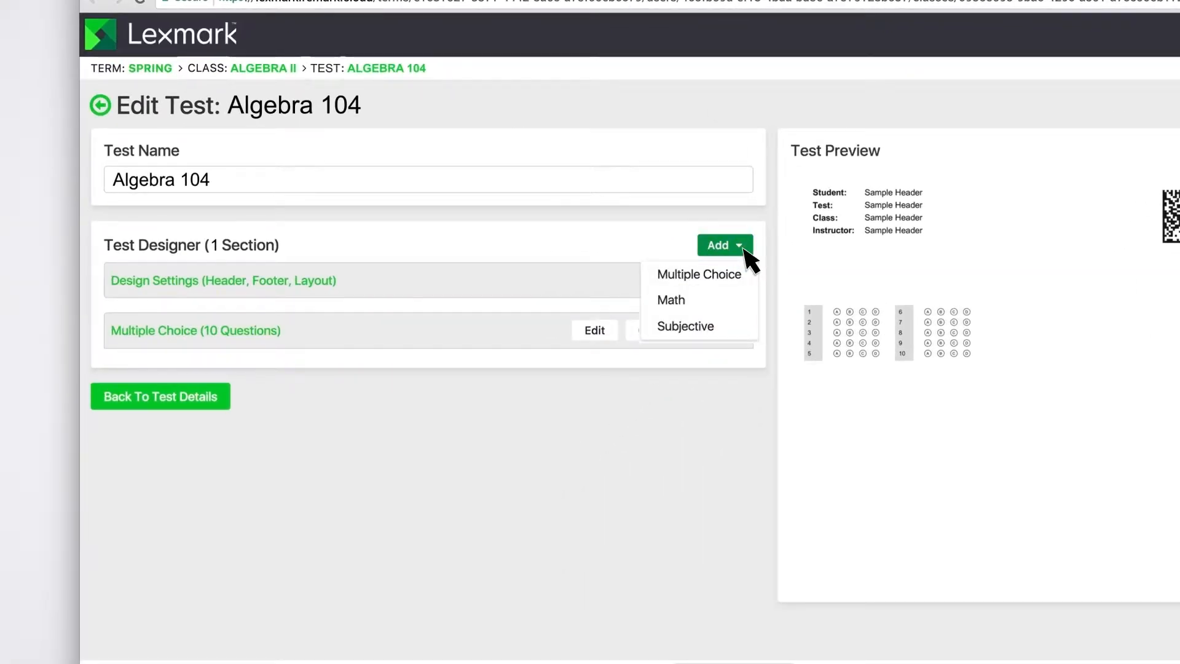
{"action": "left_click", "coordinate": [670, 300]}
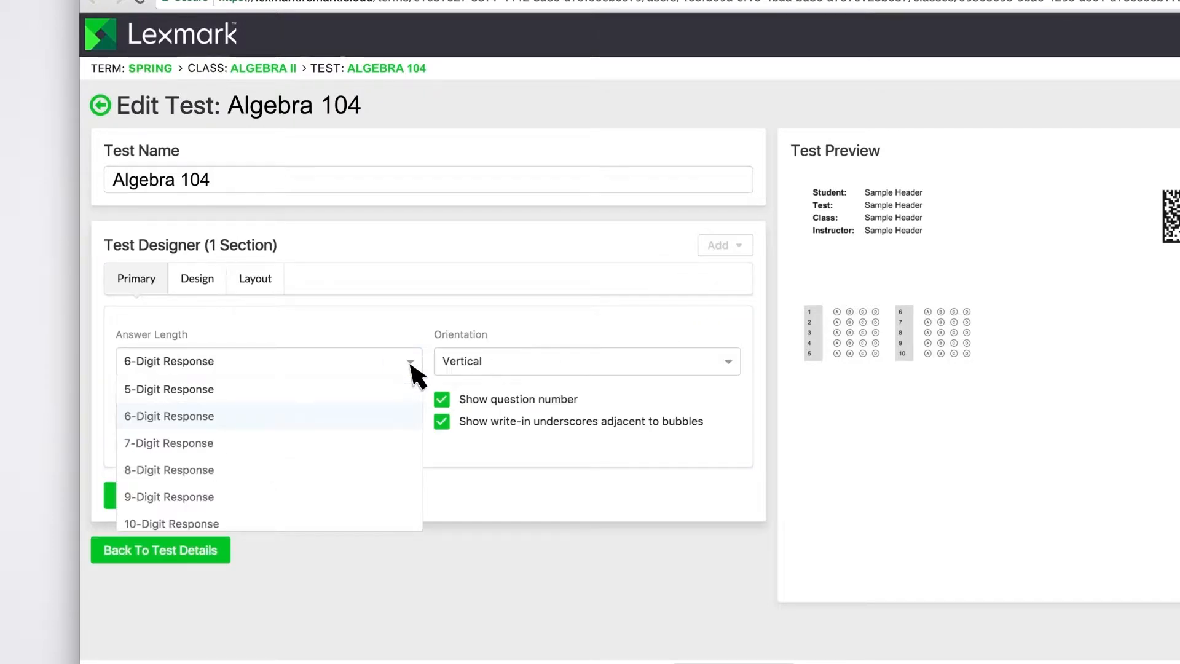
{"action": "left_click", "coordinate": [168, 389]}
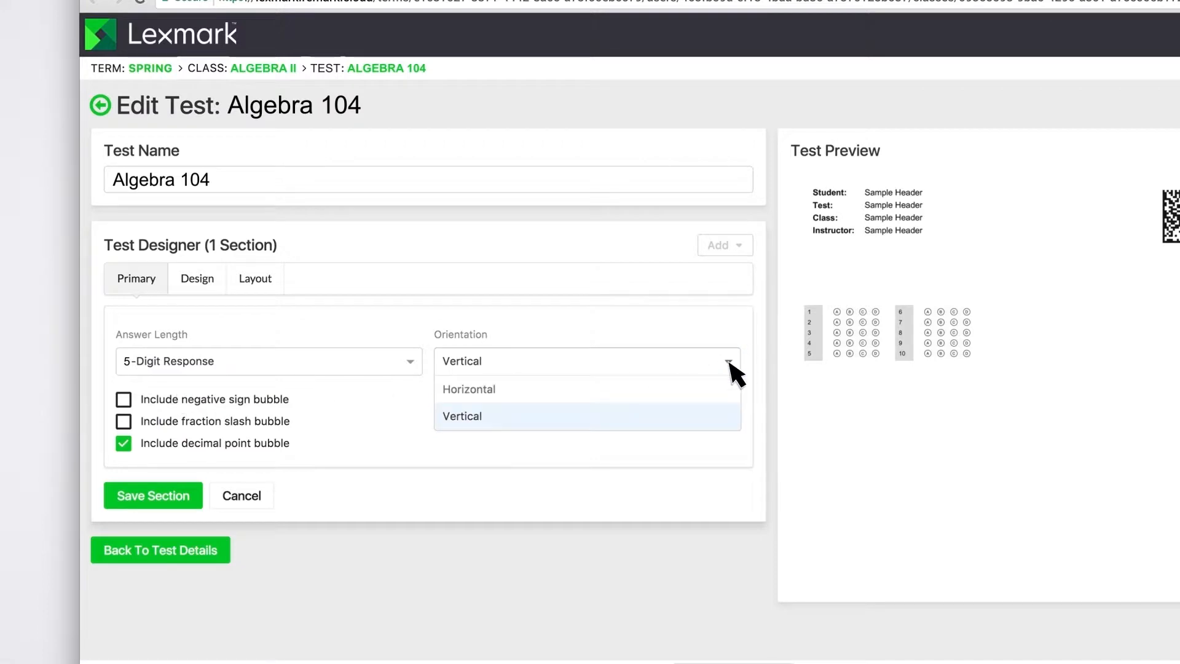
{"action": "left_click", "coordinate": [469, 389]}
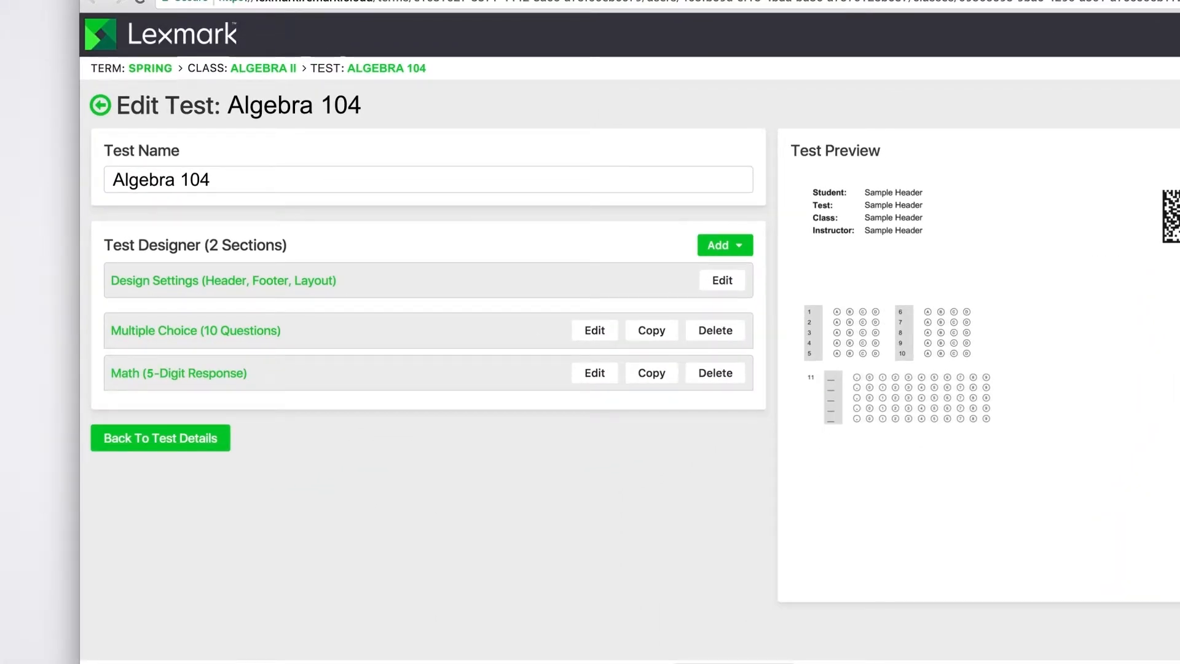
{"action": "mouse_move", "coordinate": [564, 487]}
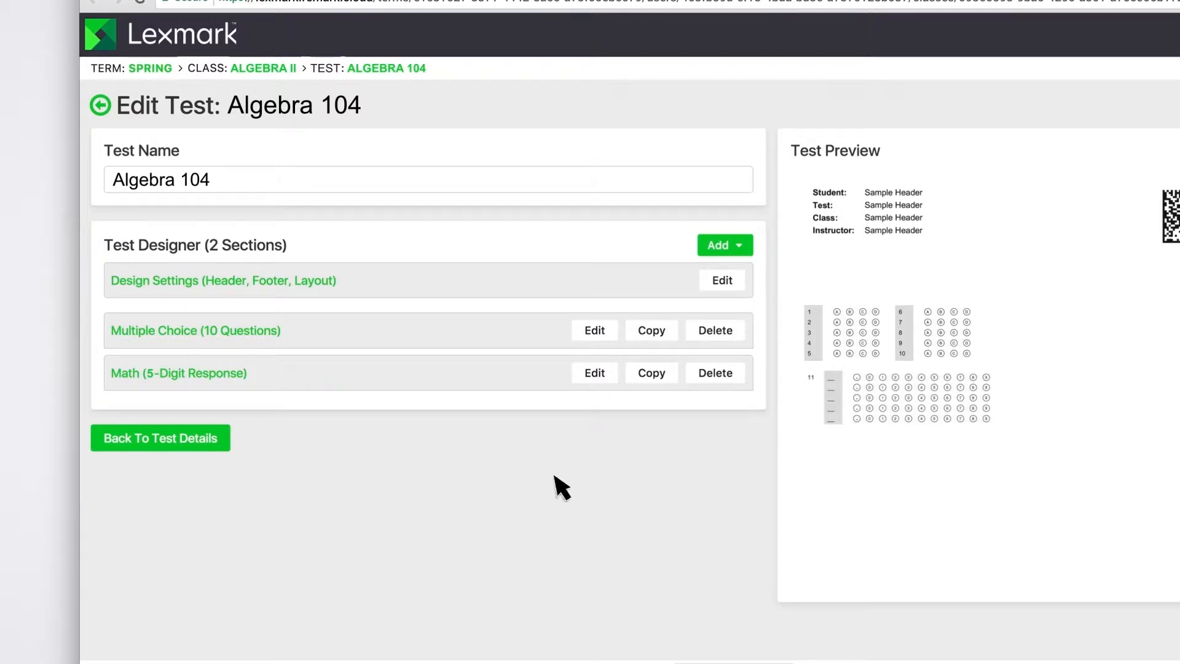
Add and save a Subjective section worth 8 max points with a write-in box.
{"action": "left_click", "coordinate": [724, 245]}
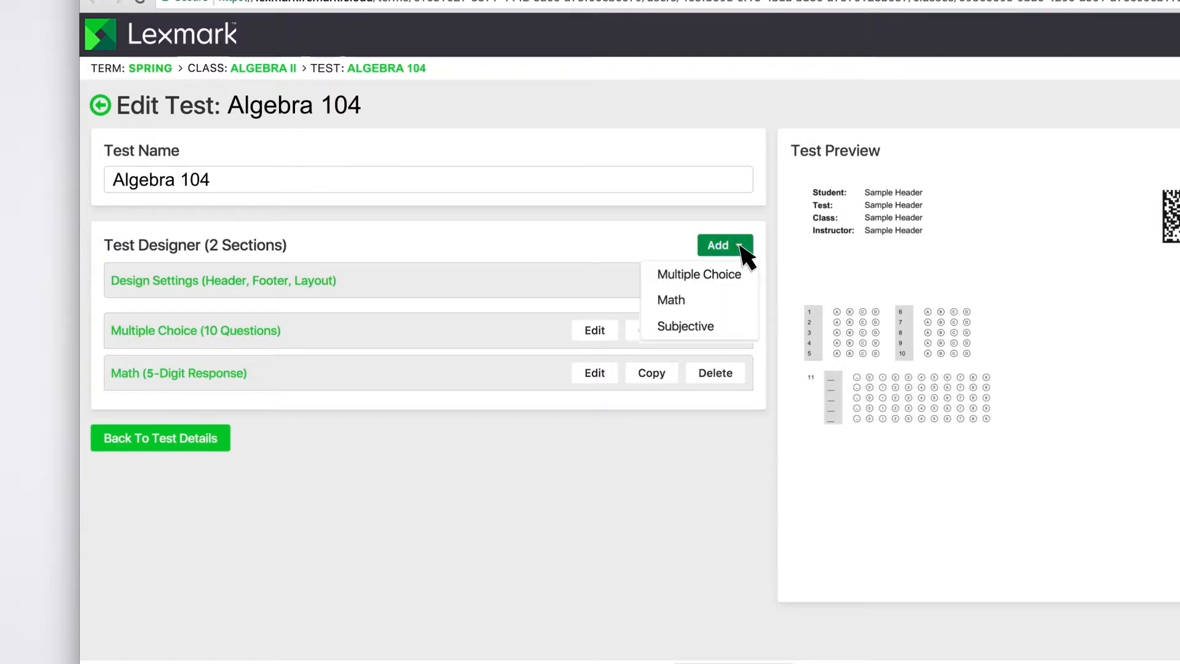
{"action": "mouse_move", "coordinate": [687, 326]}
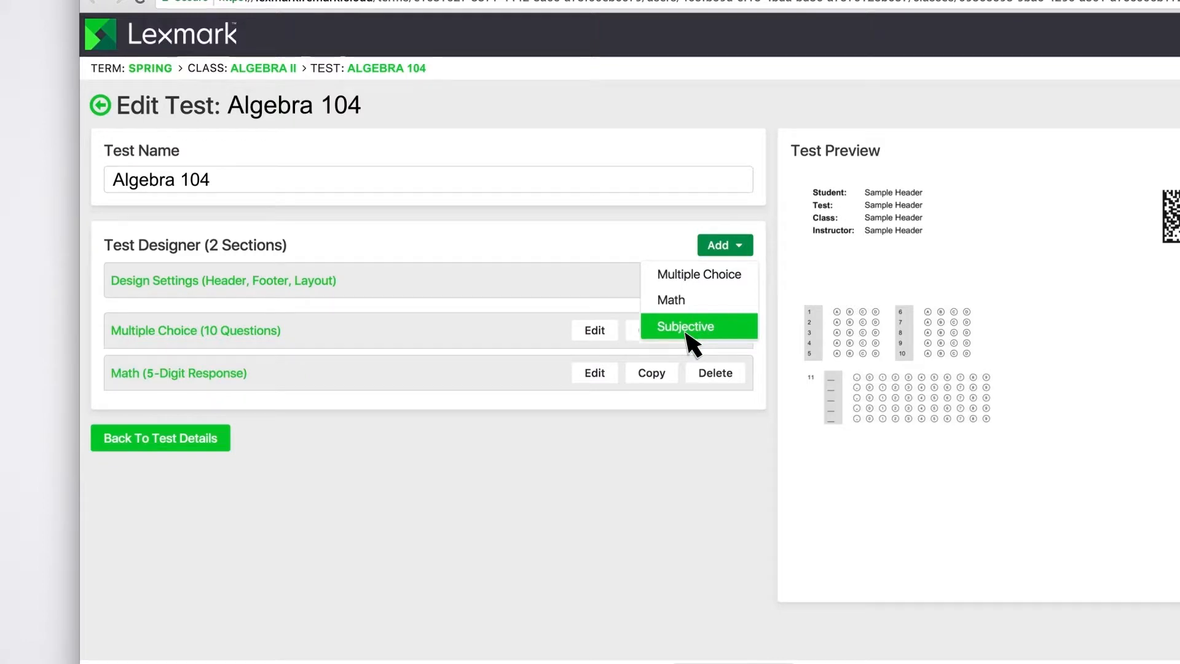
{"action": "left_click", "coordinate": [684, 326]}
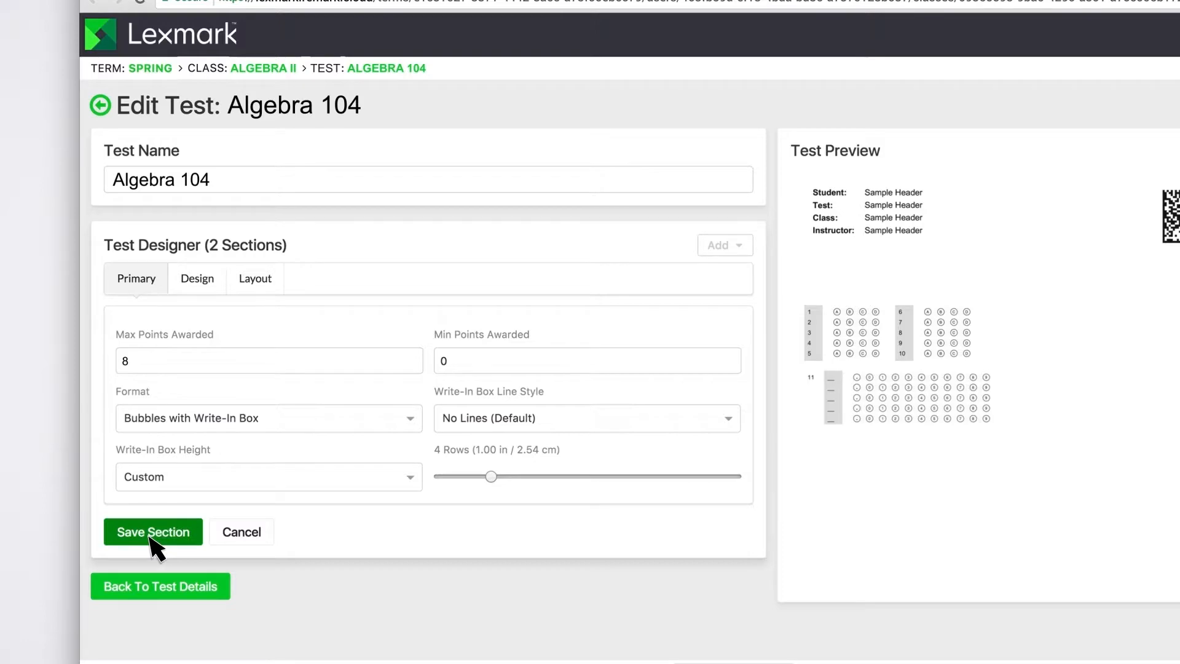
{"action": "left_click", "coordinate": [153, 531]}
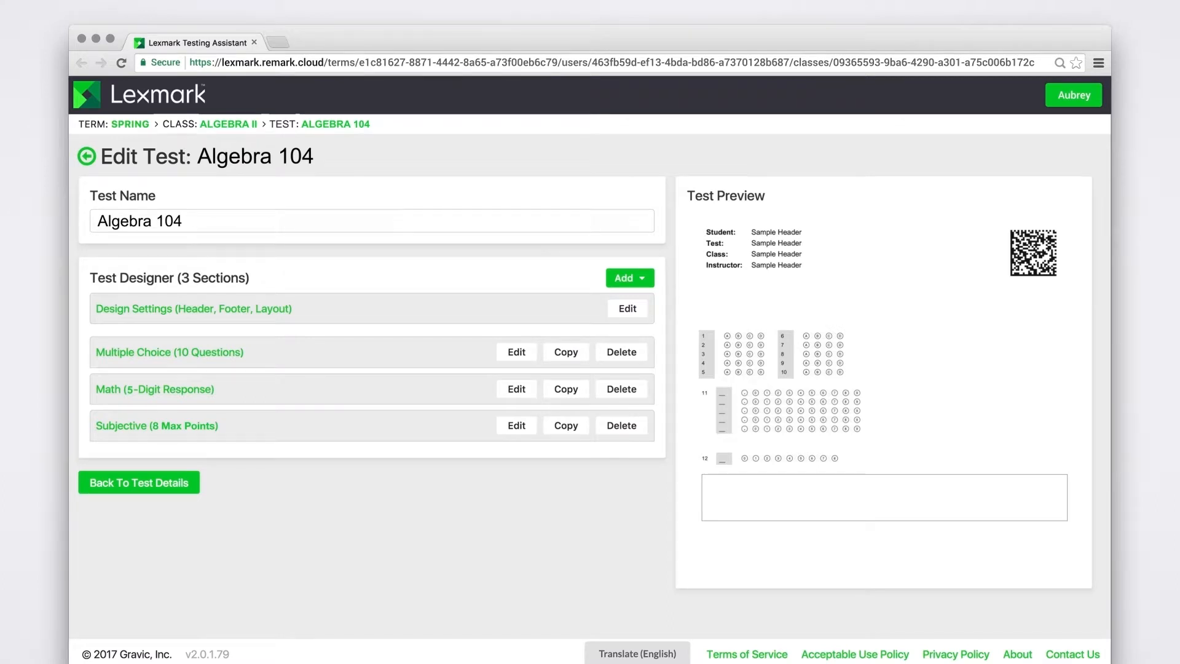
{"action": "mouse_move", "coordinate": [136, 543]}
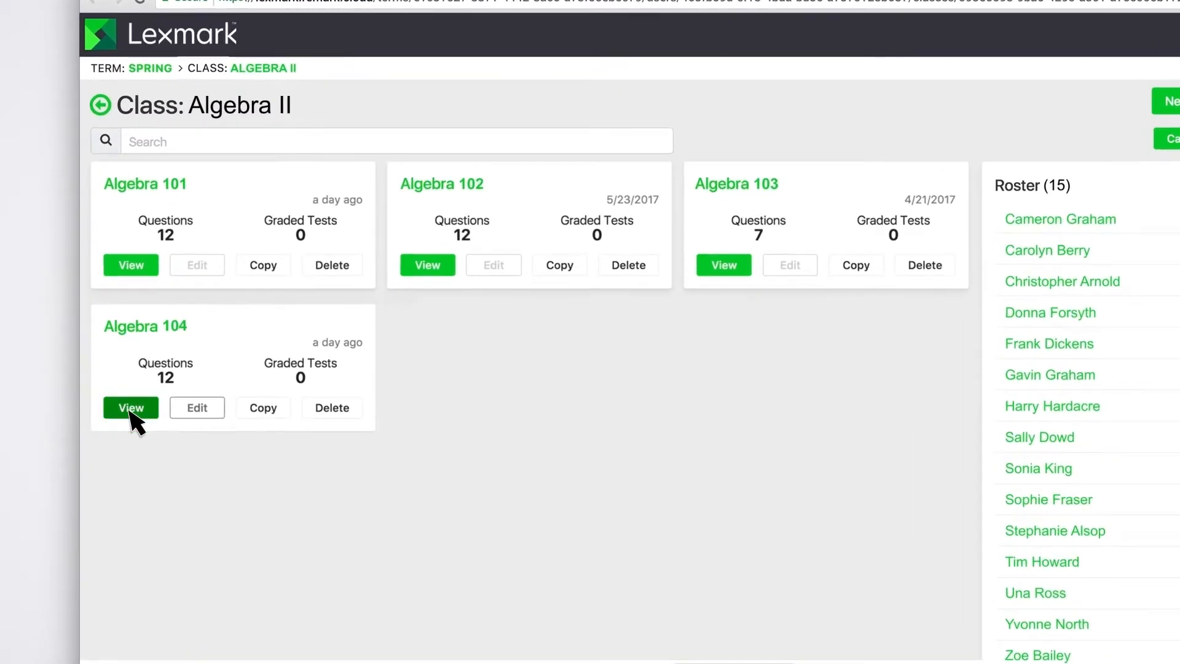
Open the Algebra 104 test overview from the class page.
{"action": "left_click", "coordinate": [130, 407]}
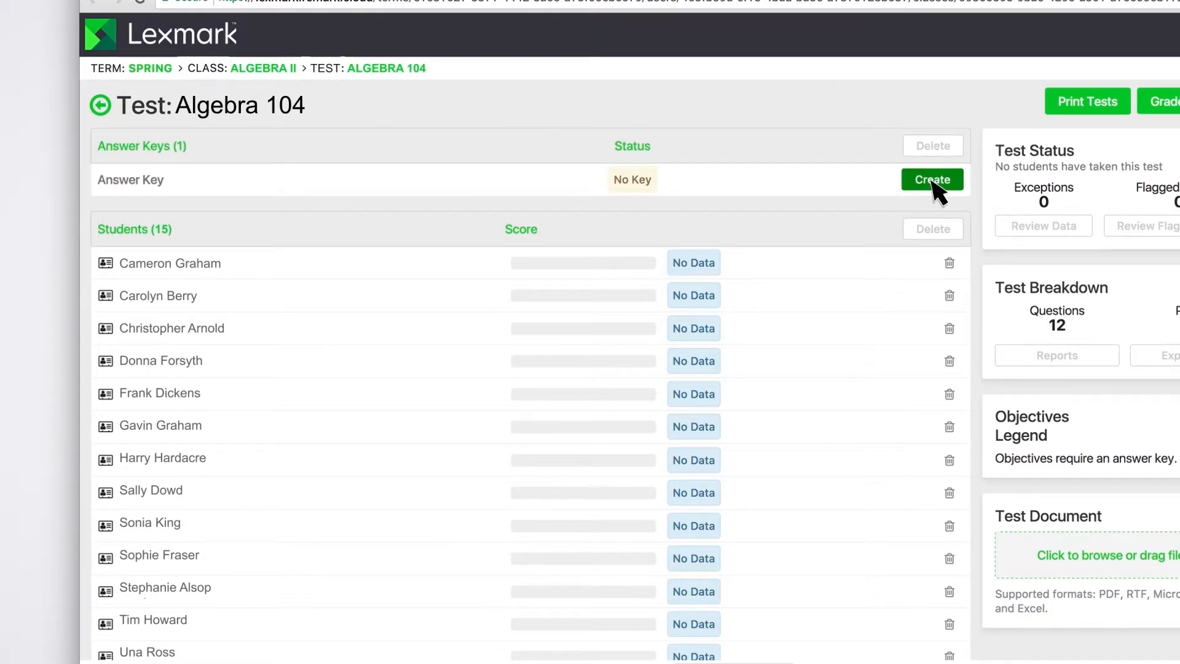
Create the Algebra 104 answer key and save it.
{"action": "left_click", "coordinate": [933, 179]}
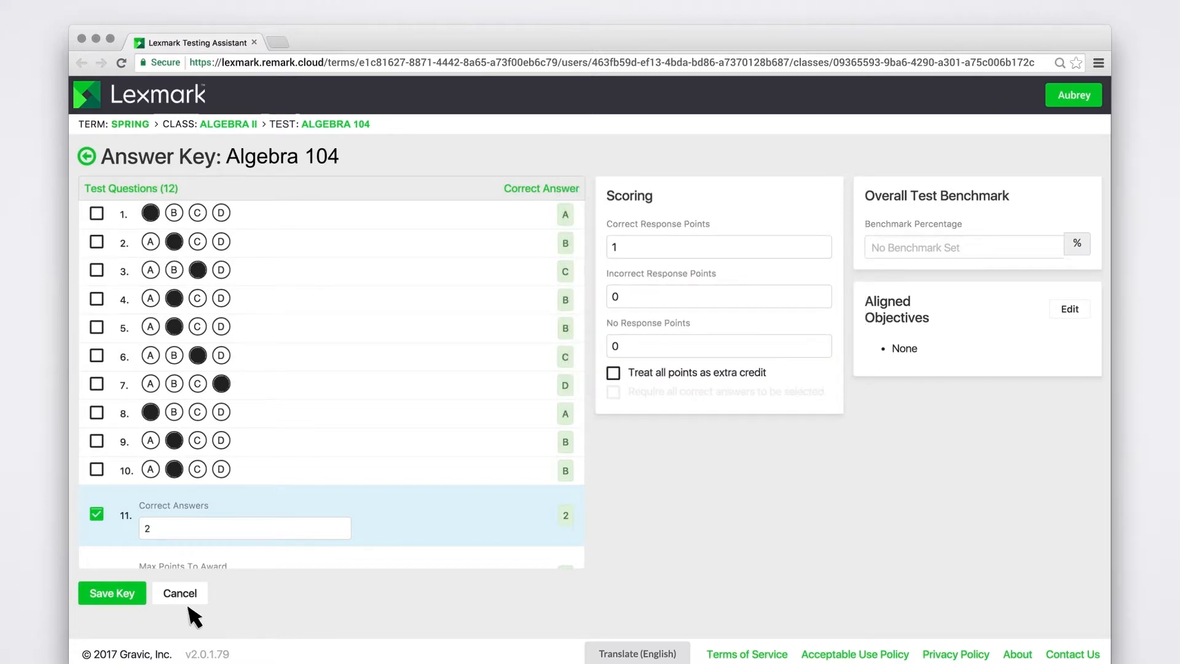
{"action": "left_click", "coordinate": [111, 593]}
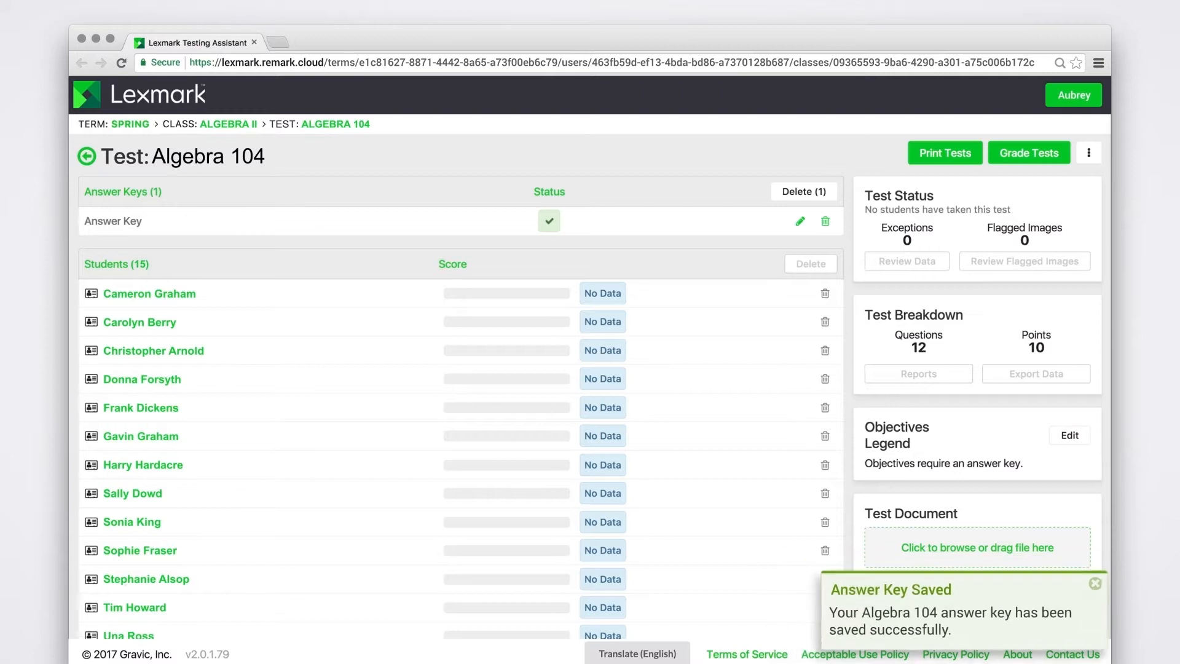
Dismiss the Answer Key Saved notice and open Print Tests.
{"action": "left_click", "coordinate": [1096, 583]}
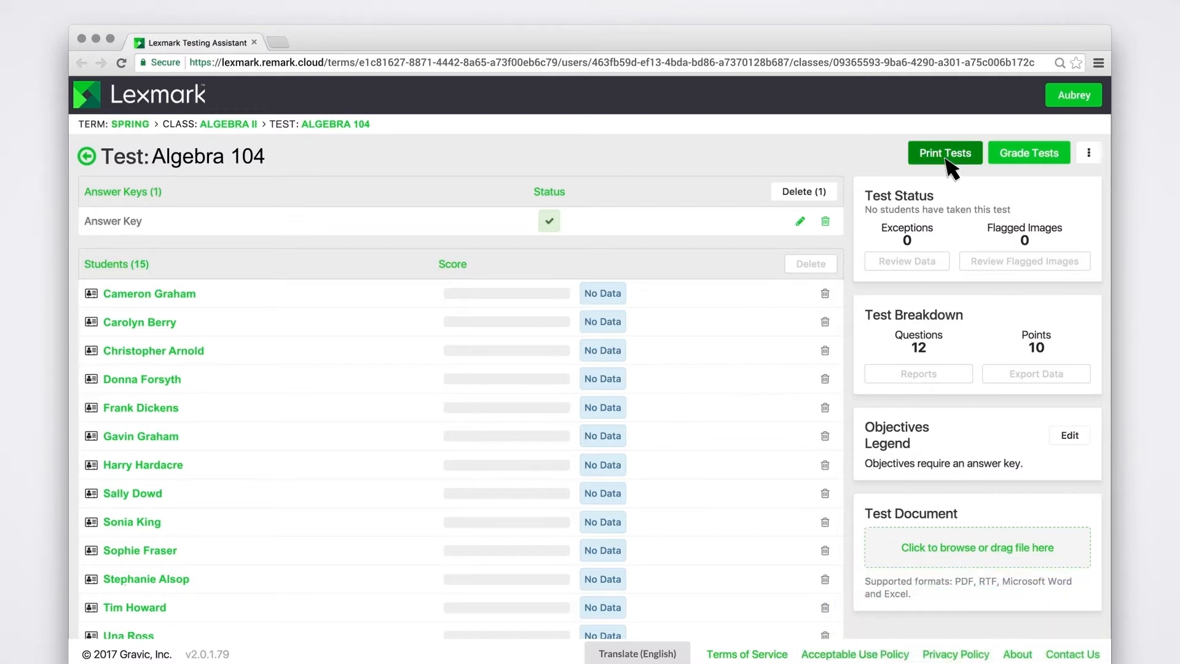
{"action": "left_click", "coordinate": [945, 153]}
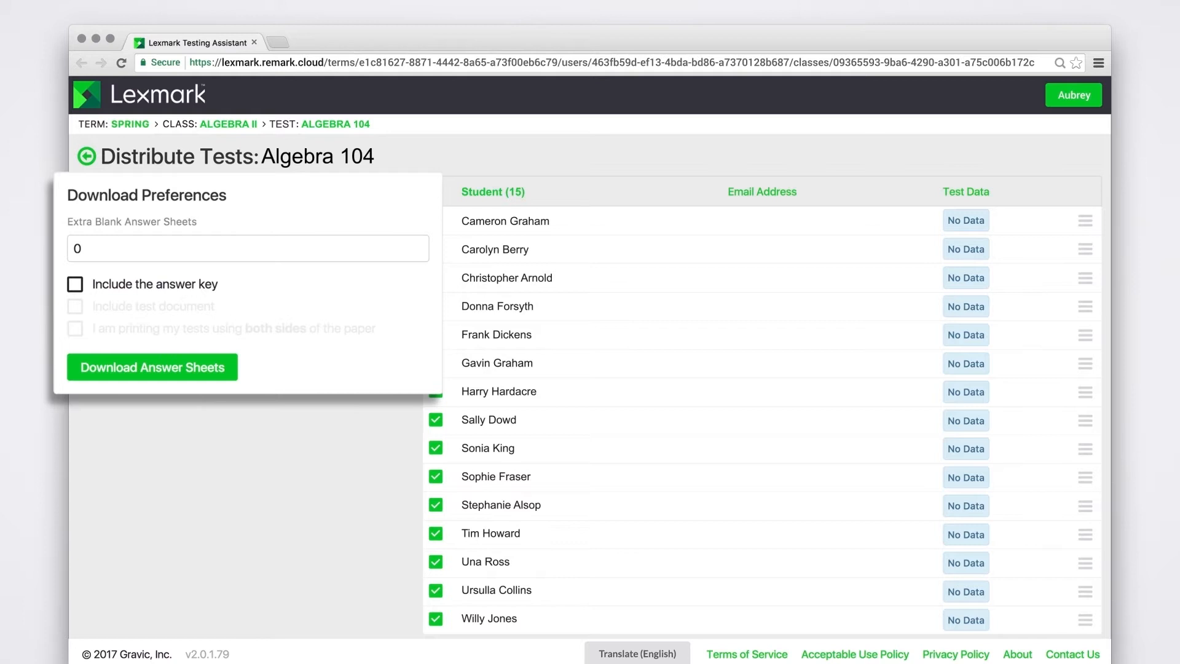
Download answer sheets for all 15 students with the answer key included.
{"action": "left_click", "coordinate": [436, 191]}
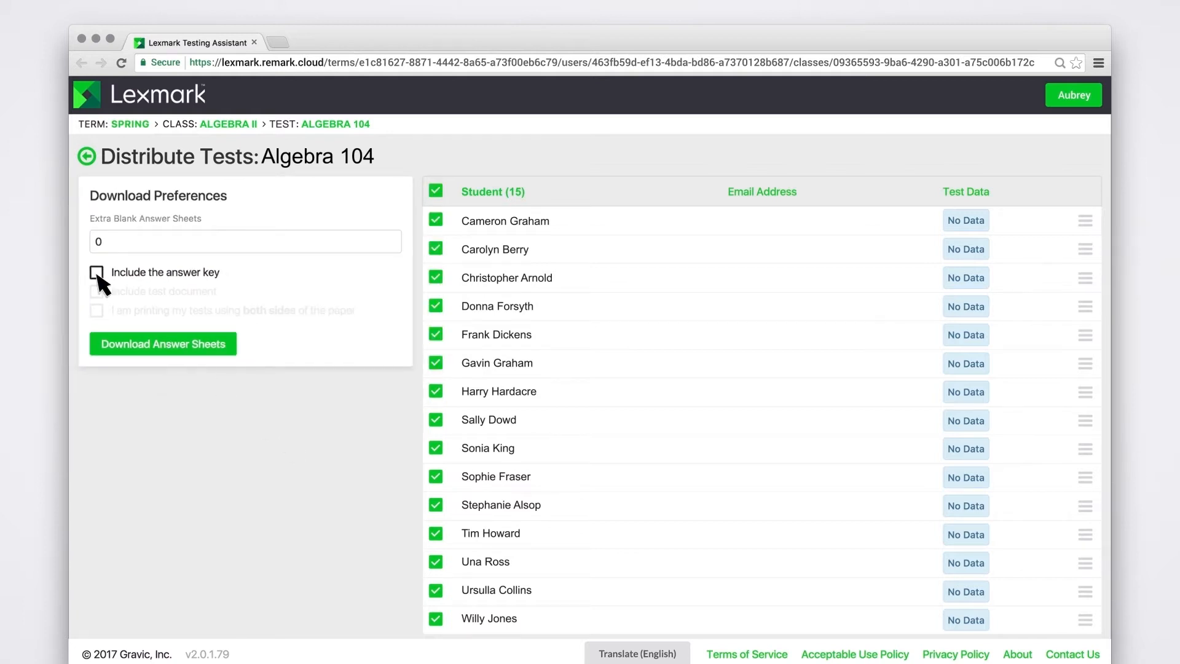
{"action": "left_click", "coordinate": [97, 272]}
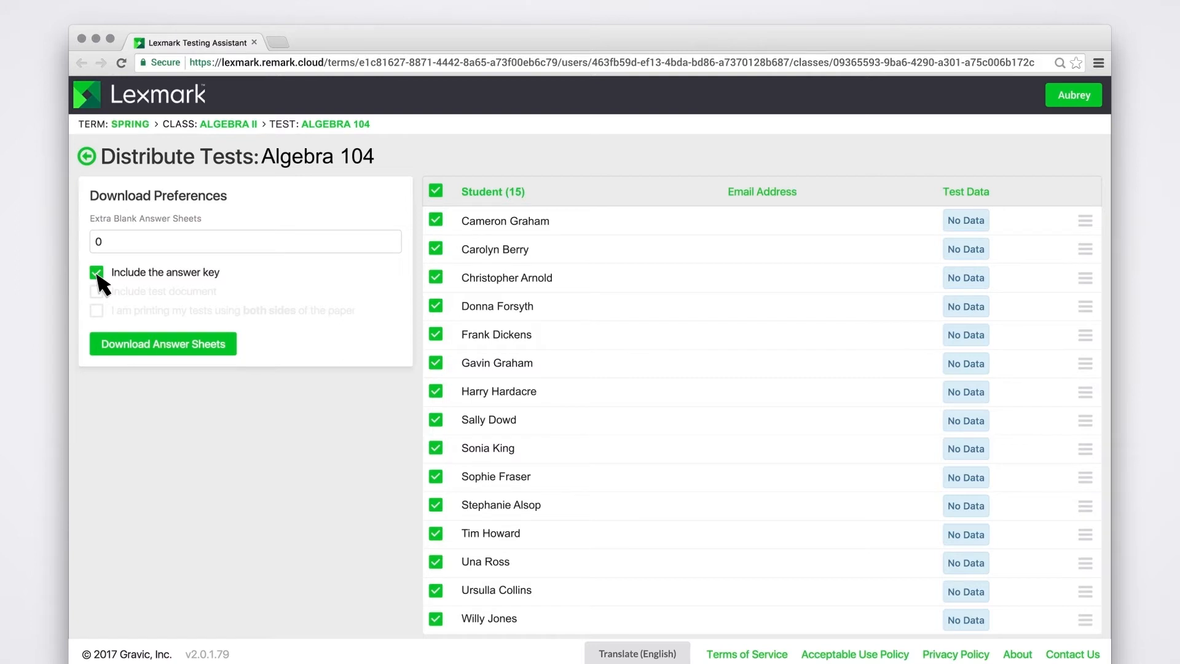
{"action": "left_click", "coordinate": [162, 343]}
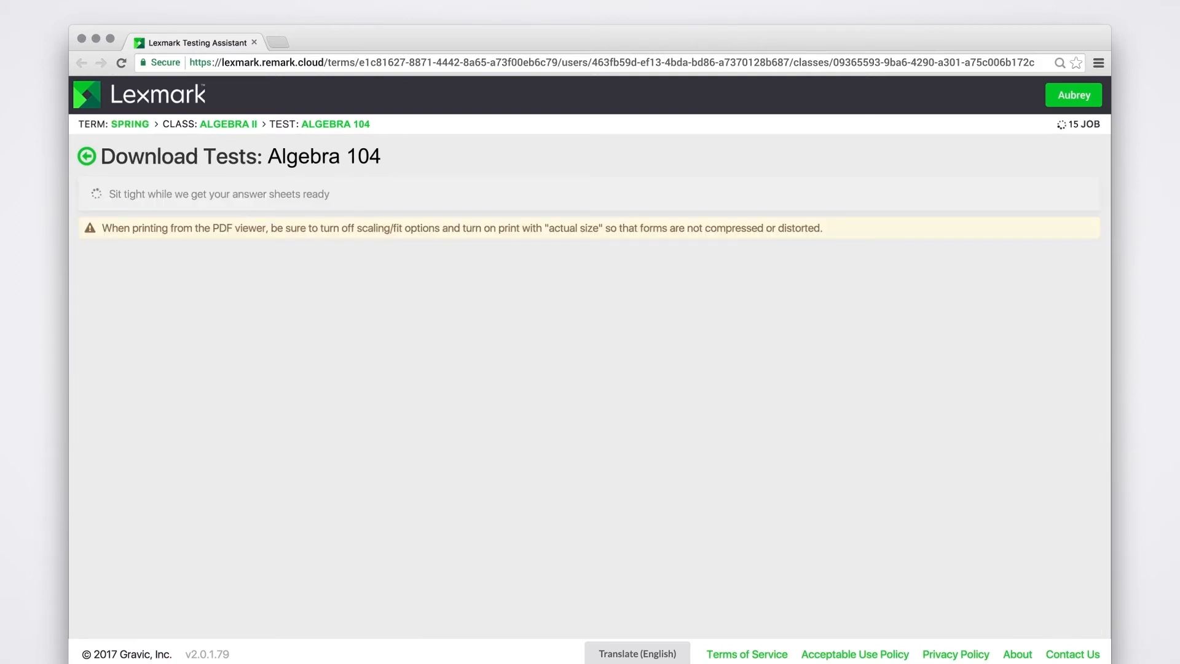